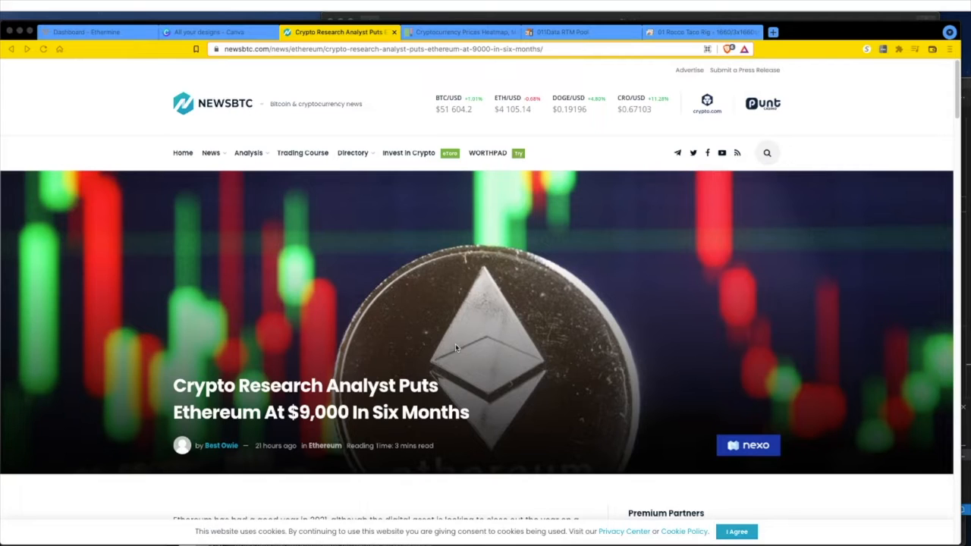
{"action": "mouse_move", "coordinate": [412, 388]}
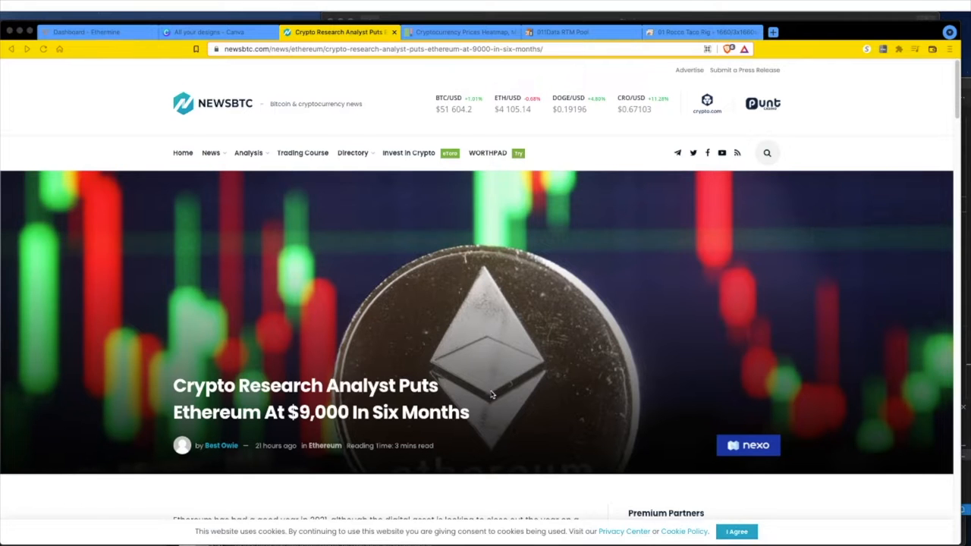
- Scroll down the NewsBTC article to its opening paragraph about Ethereum doubling next year
{"action": "scroll", "scroll_direction": "down", "scroll_amount": 3}
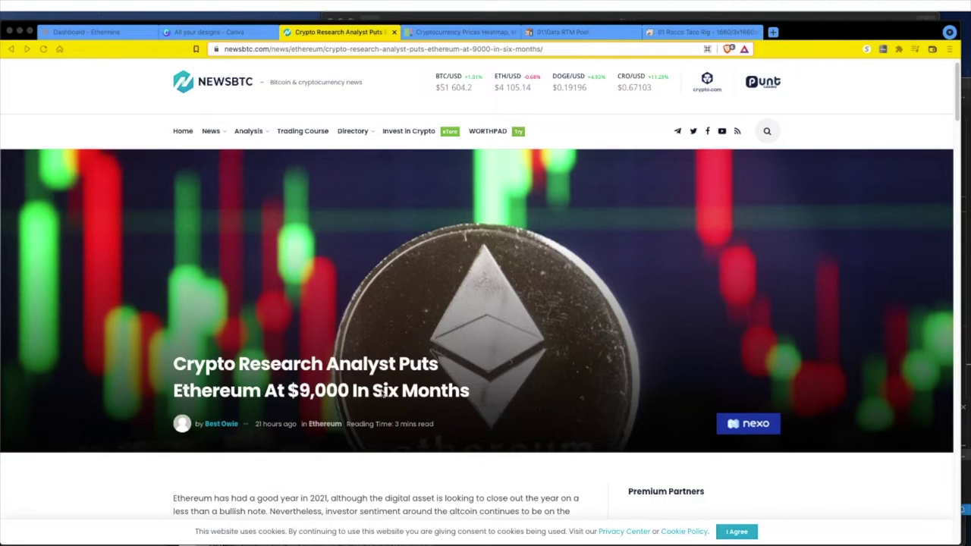
{"action": "mouse_move", "coordinate": [319, 411]}
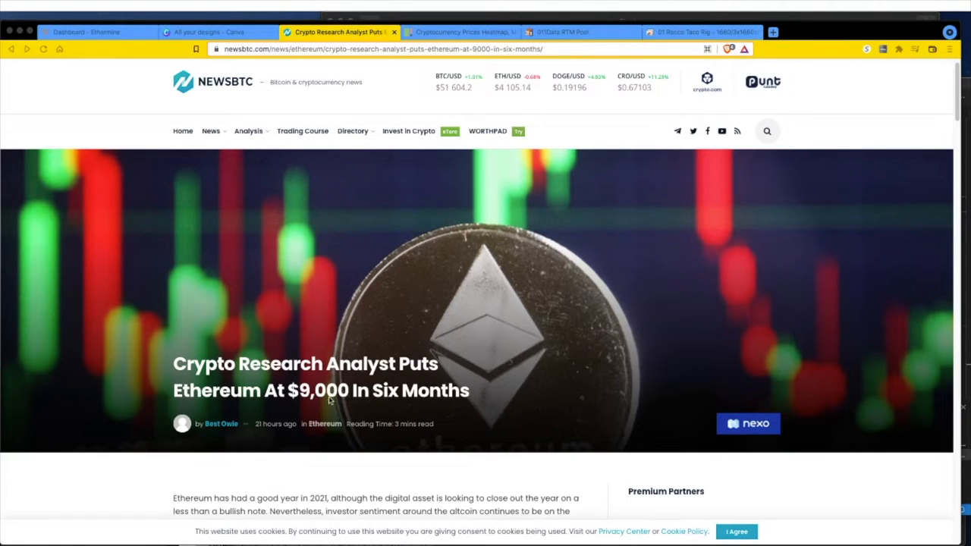
{"action": "scroll", "scroll_direction": "down", "scroll_amount": 3}
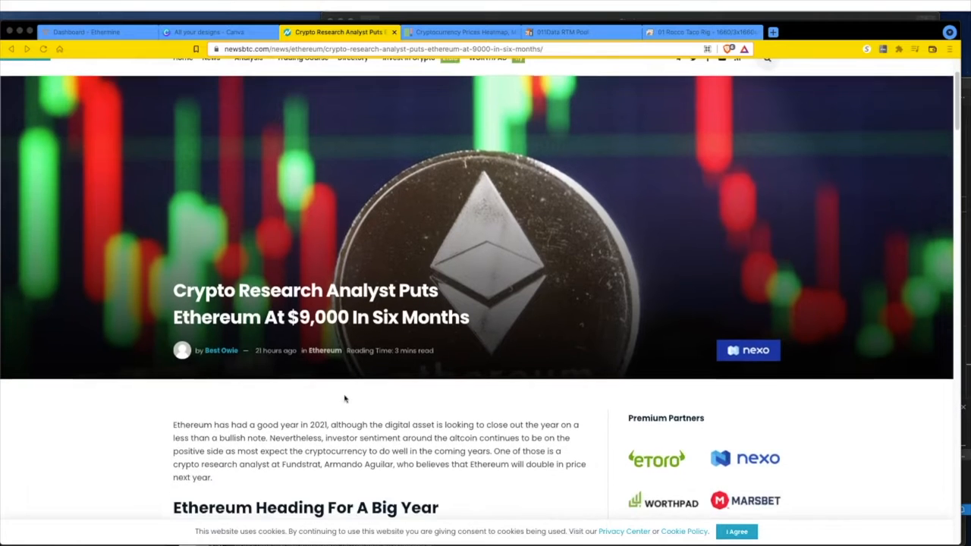
{"action": "scroll", "scroll_direction": "down", "scroll_amount": 3}
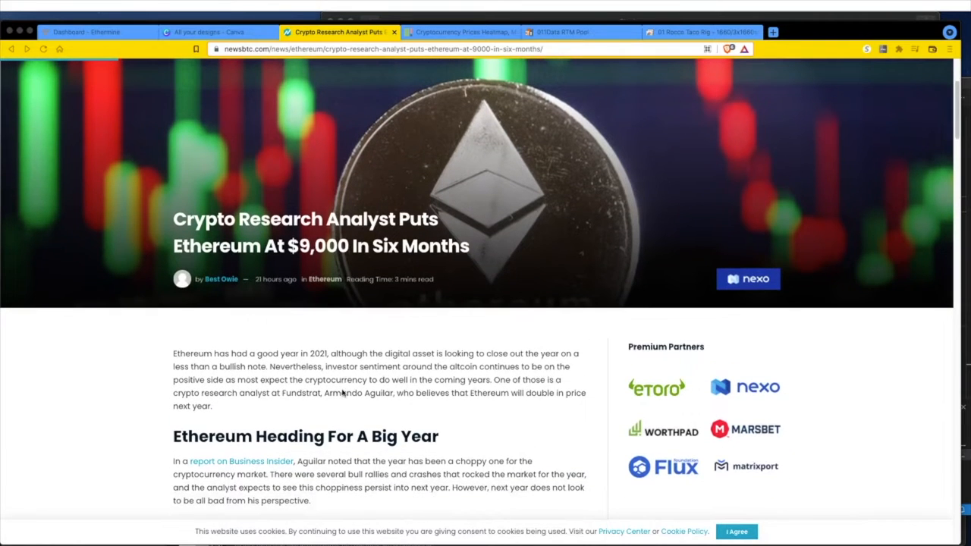
{"action": "mouse_move", "coordinate": [355, 364]}
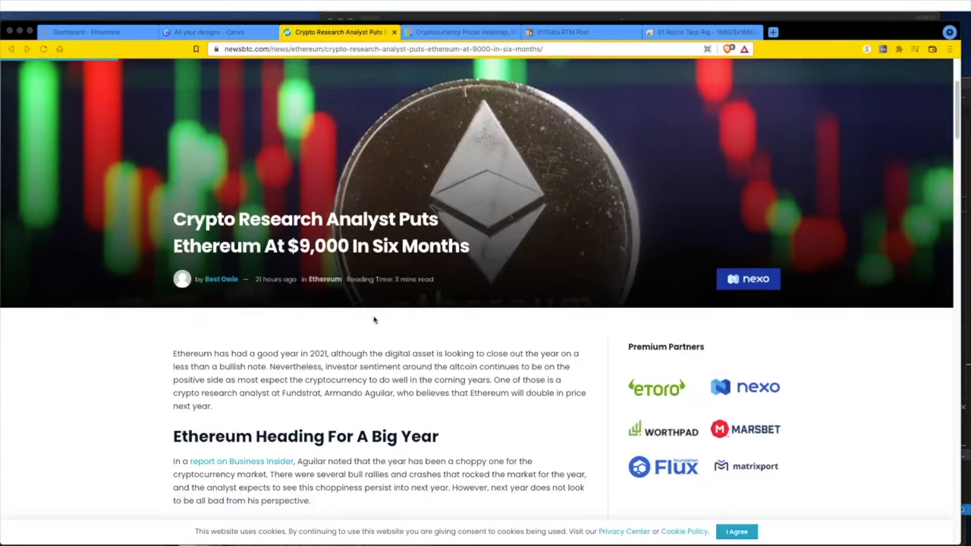
{"action": "mouse_move", "coordinate": [411, 285]}
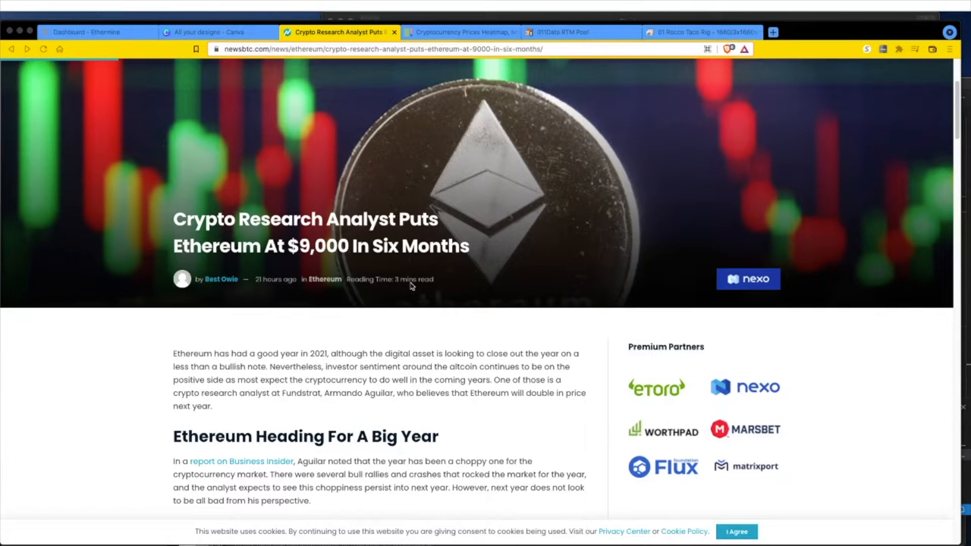
{"action": "scroll", "scroll_direction": "down", "scroll_amount": 3}
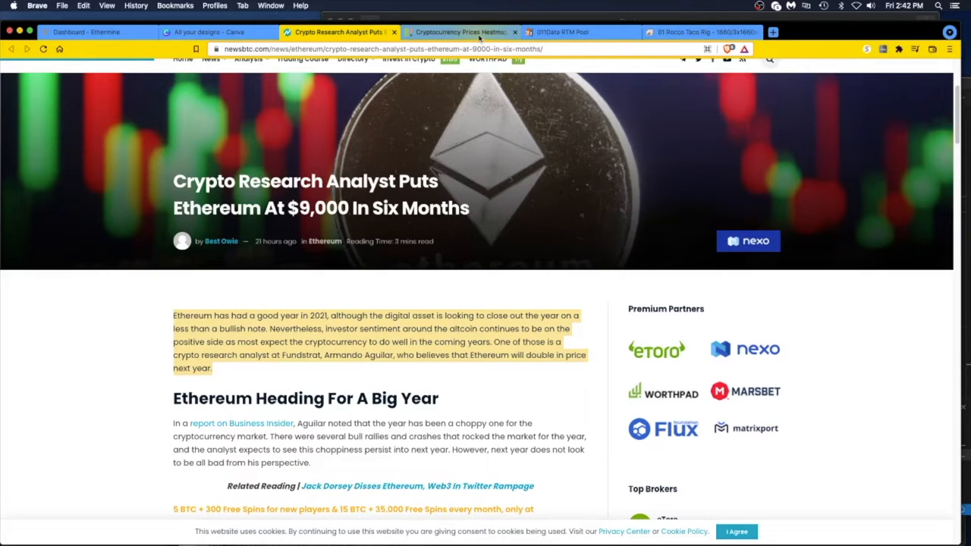
- Switch to the COIN360 heatmap tab to check the ETH tile at about $4,088
{"action": "left_click", "coordinate": [459, 32]}
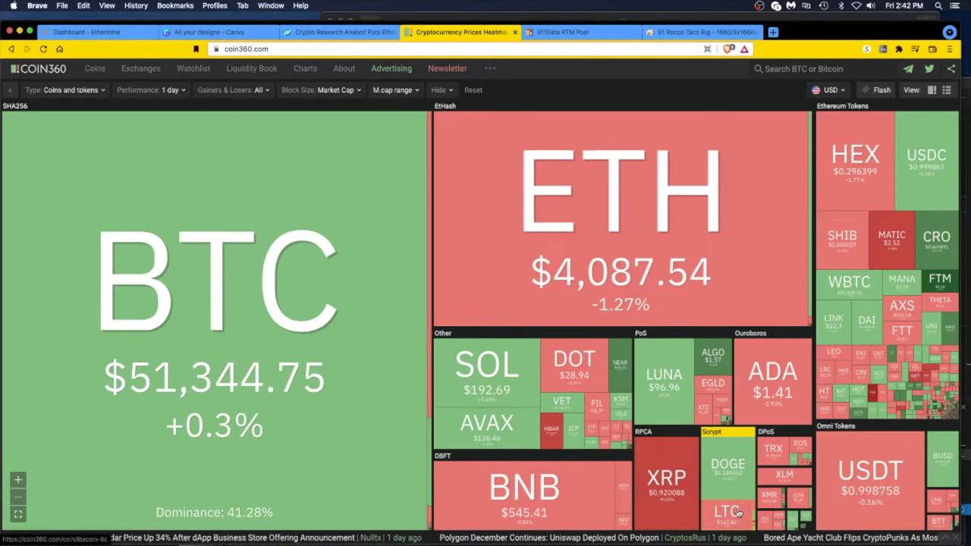
{"action": "mouse_move", "coordinate": [576, 336]}
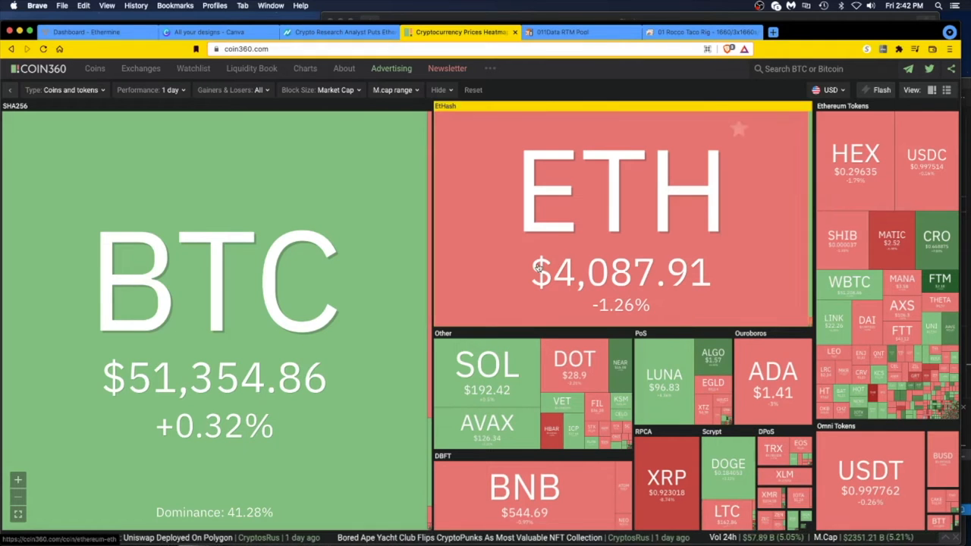
{"action": "mouse_move", "coordinate": [530, 244]}
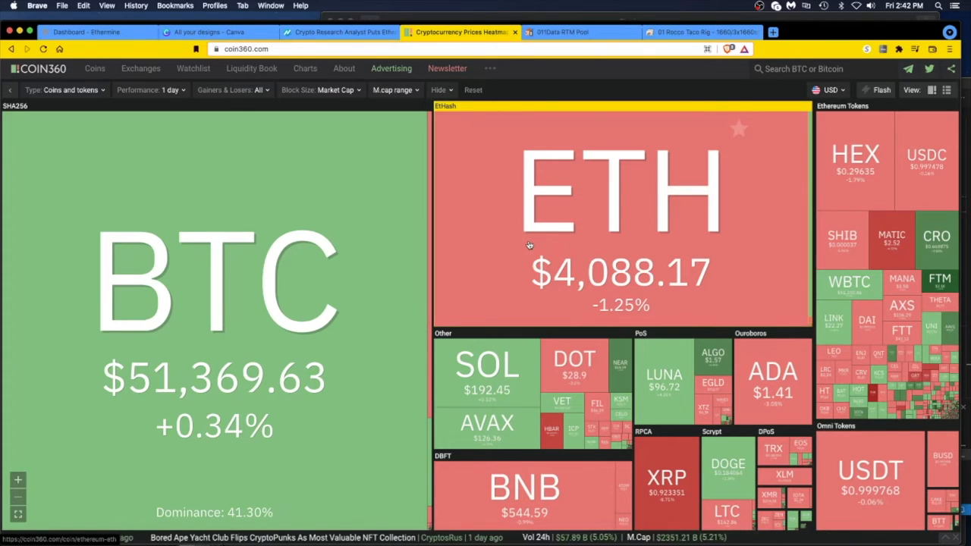
{"action": "mouse_move", "coordinate": [519, 238]}
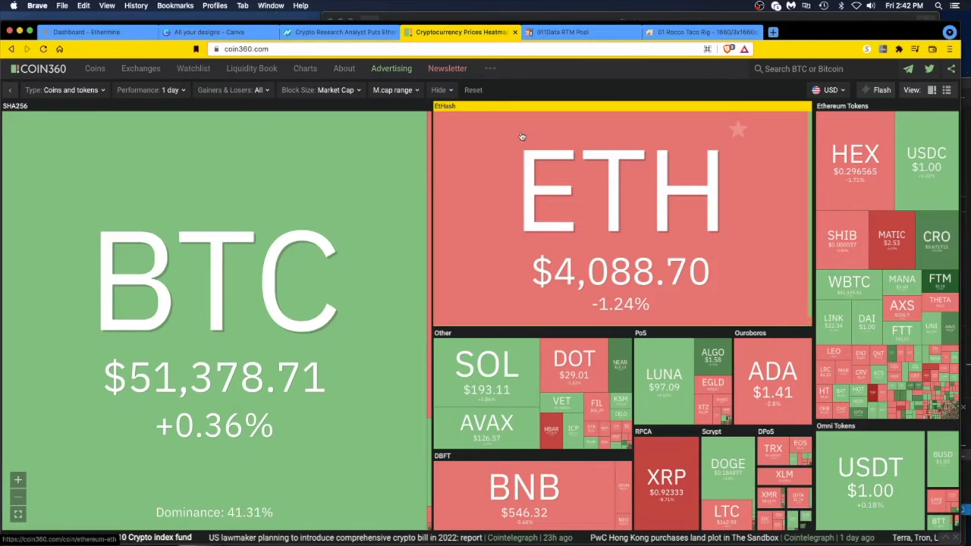
{"action": "mouse_move", "coordinate": [518, 150]}
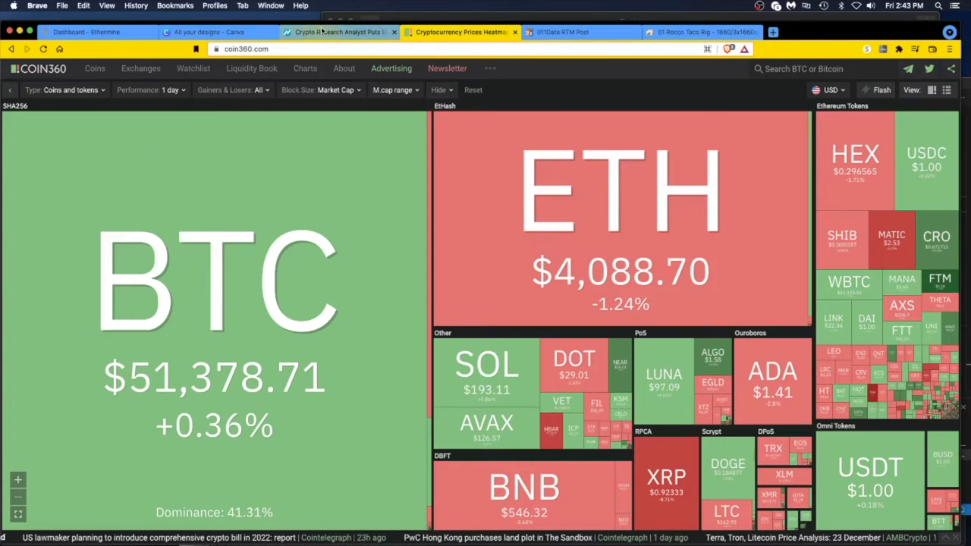
- Return to the Ethereum article and scroll to Aguilar's institutional adoption paragraph
{"action": "left_click", "coordinate": [338, 32]}
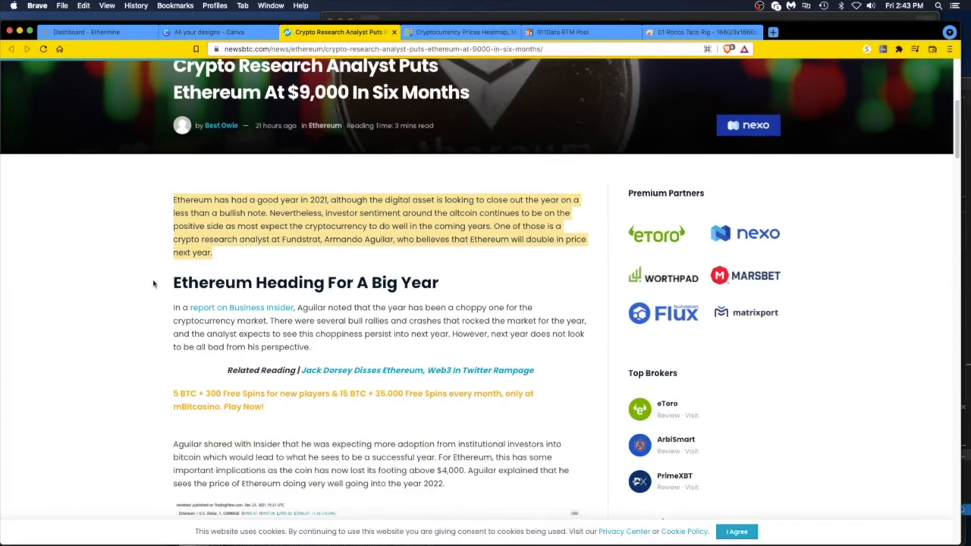
{"action": "scroll", "scroll_direction": "down", "scroll_amount": 3}
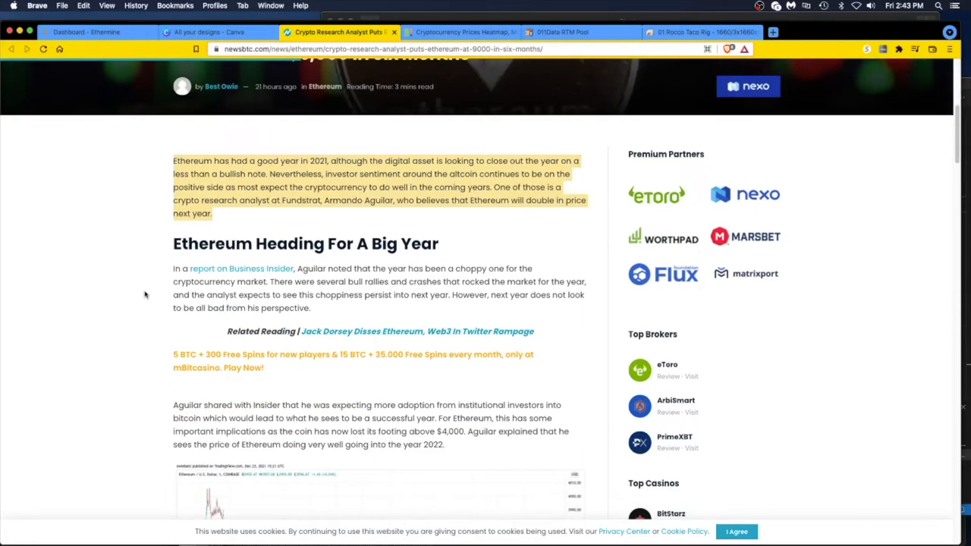
{"action": "scroll", "scroll_direction": "down", "scroll_amount": 3}
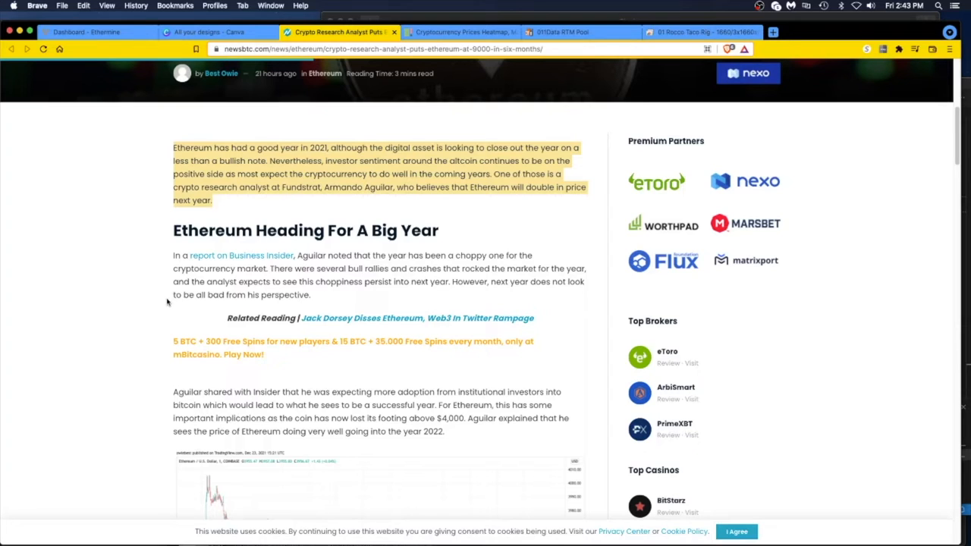
{"action": "mouse_move", "coordinate": [109, 282]}
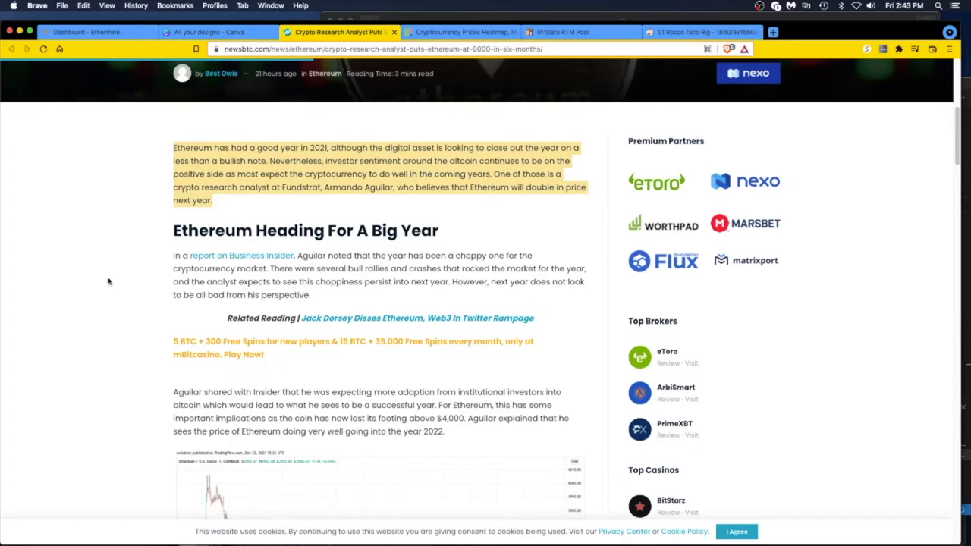
{"action": "mouse_move", "coordinate": [187, 267]}
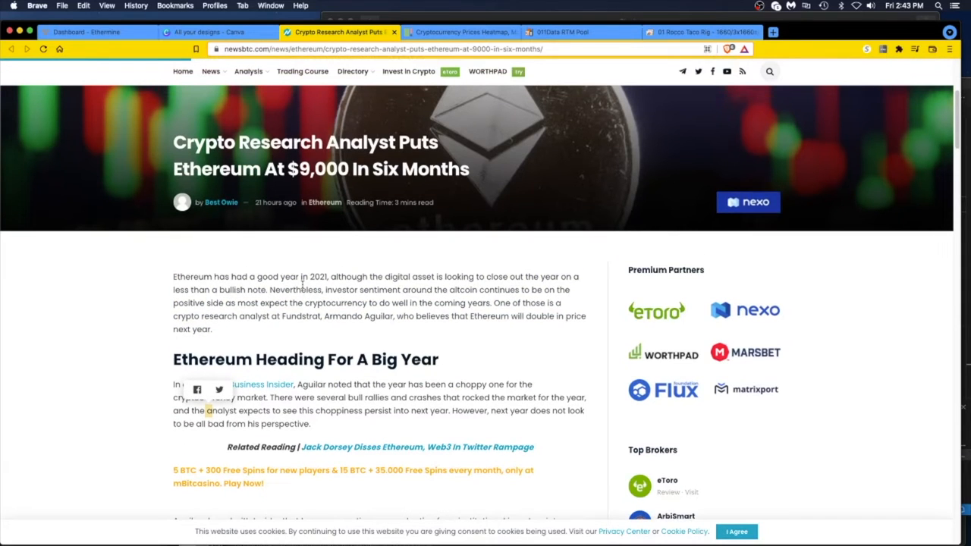
{"action": "scroll", "scroll_direction": "down", "scroll_amount": 3}
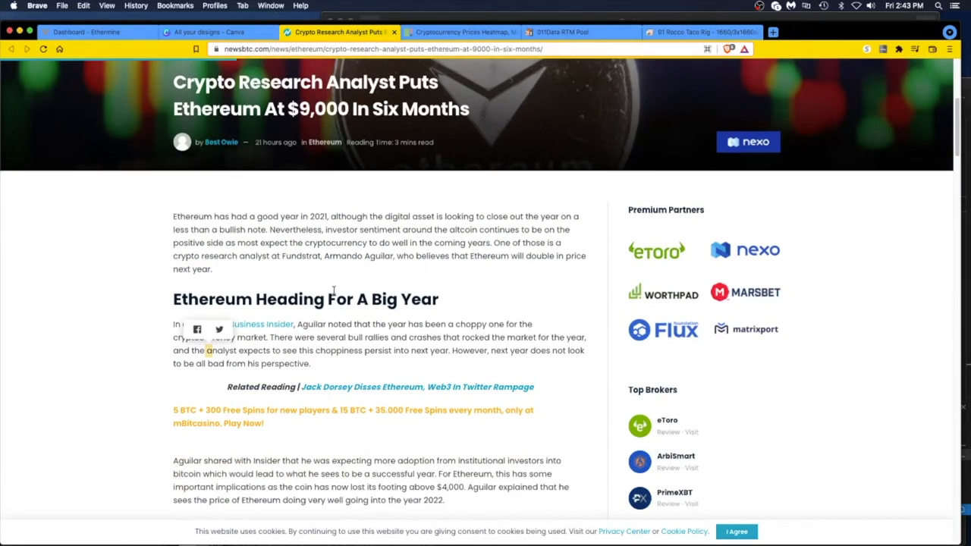
{"action": "scroll", "scroll_direction": "down", "scroll_amount": 3}
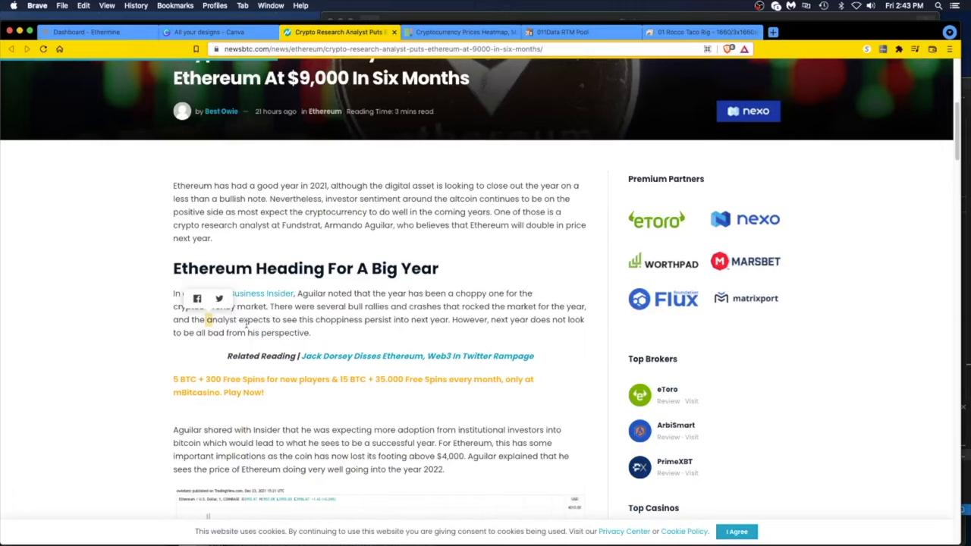
{"action": "scroll", "scroll_direction": "down", "scroll_amount": 3}
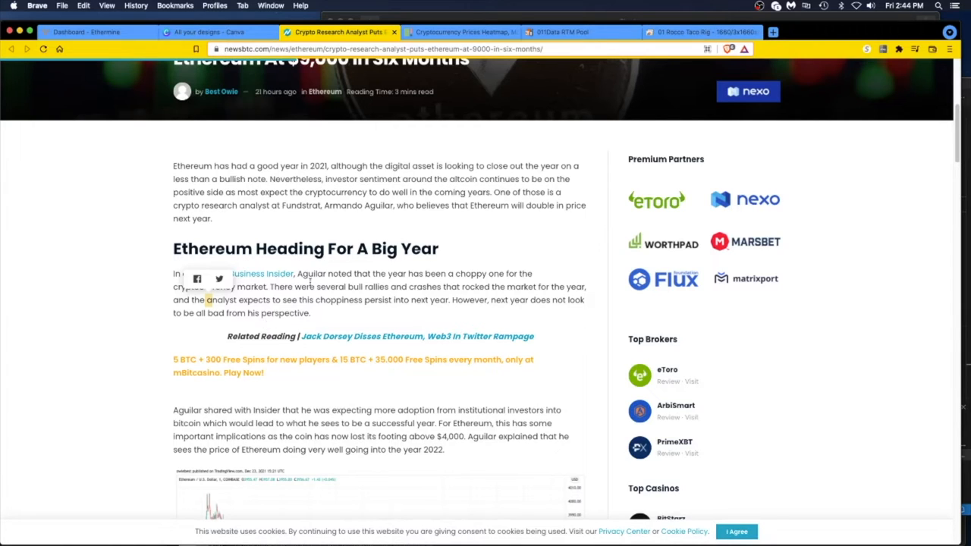
{"action": "scroll", "scroll_direction": "down", "scroll_amount": 3}
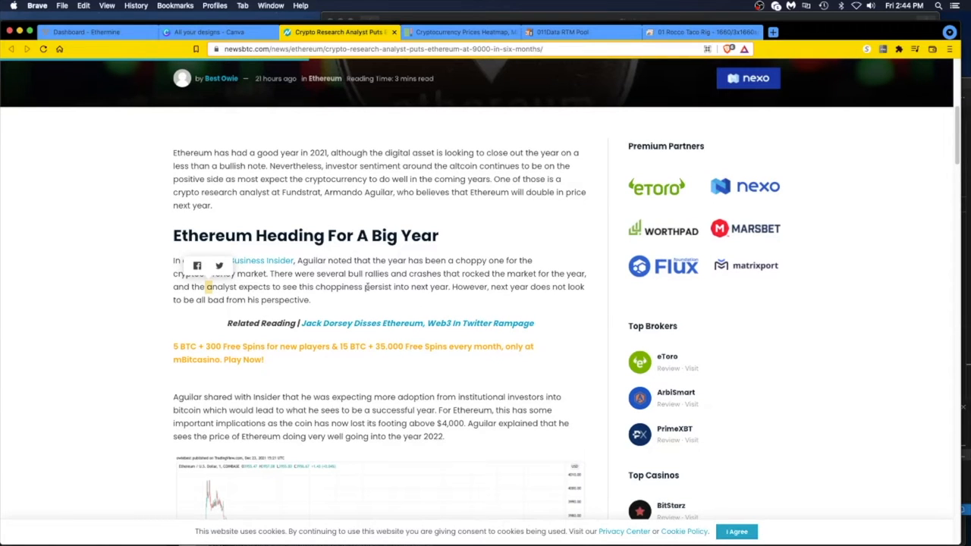
{"action": "scroll", "scroll_direction": "down", "scroll_amount": 3}
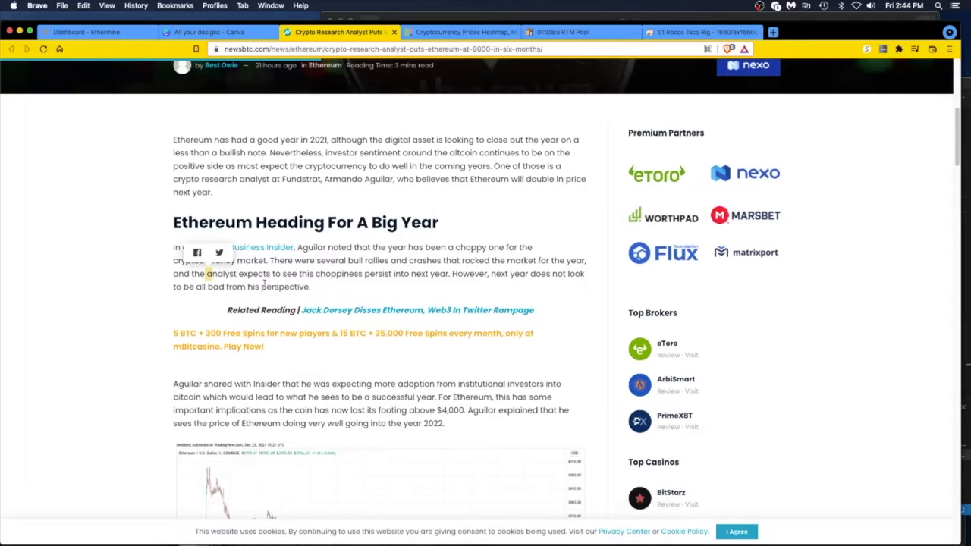
{"action": "scroll", "scroll_direction": "down", "scroll_amount": 3}
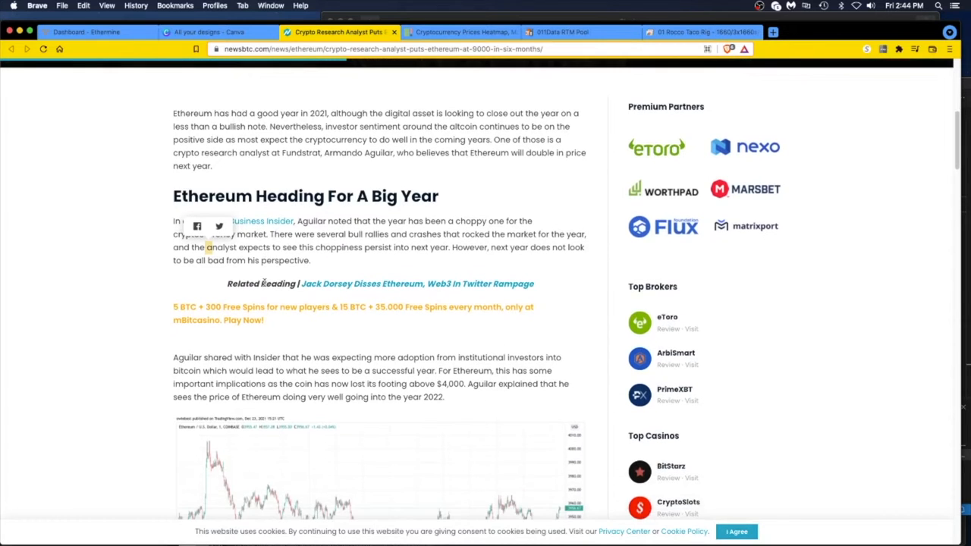
{"action": "scroll", "scroll_direction": "down", "scroll_amount": 3}
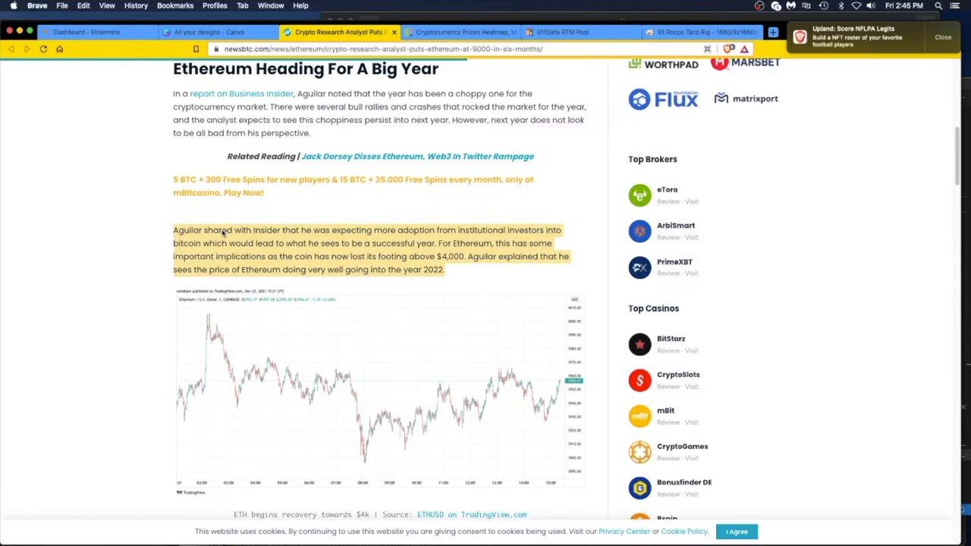
{"action": "mouse_move", "coordinate": [290, 273]}
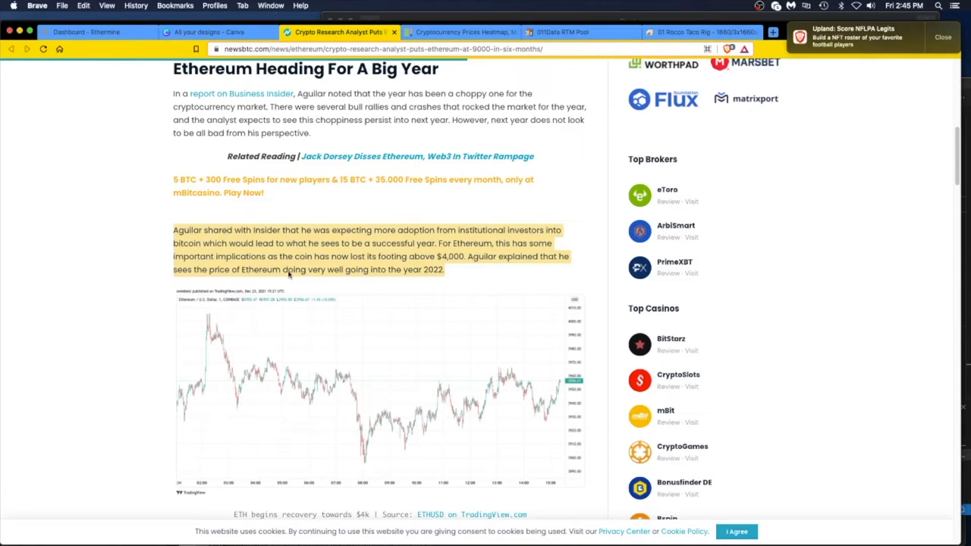
{"action": "scroll", "scroll_direction": "down", "scroll_amount": 3}
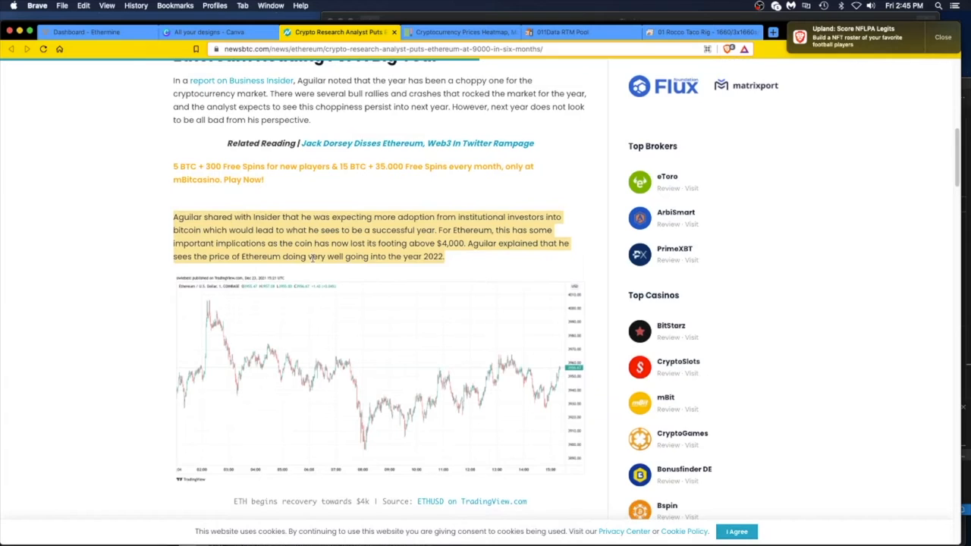
{"action": "scroll", "scroll_direction": "down", "scroll_amount": 3}
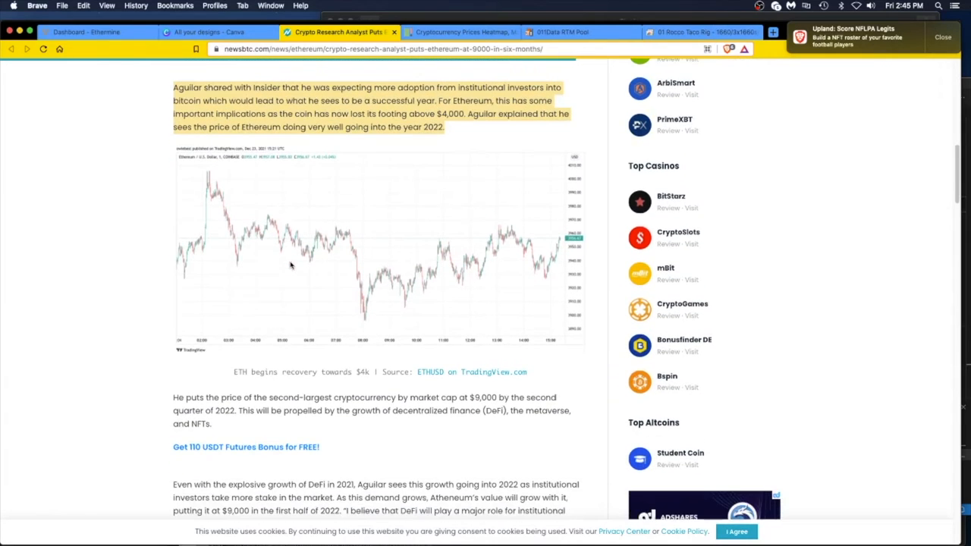
{"action": "scroll", "scroll_direction": "down", "scroll_amount": 3}
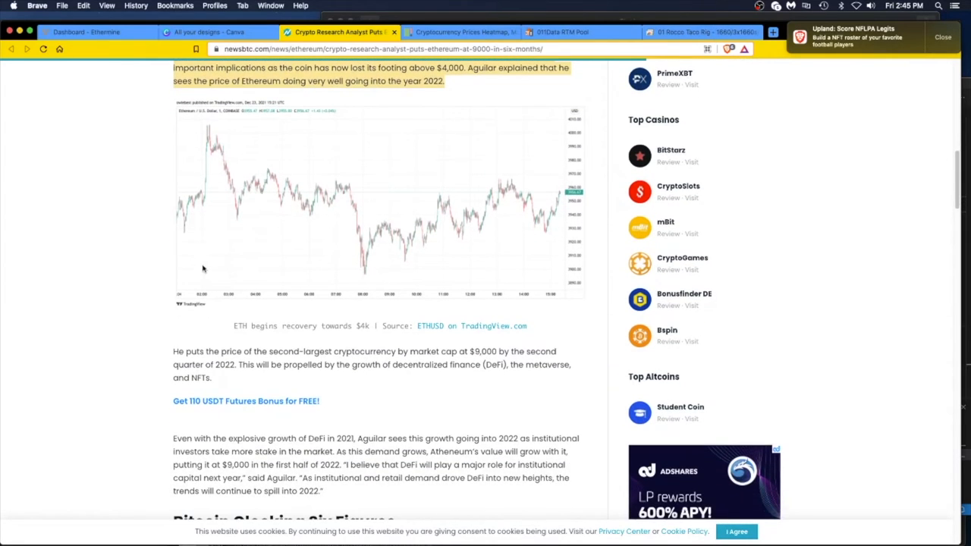
{"action": "mouse_move", "coordinate": [187, 306]}
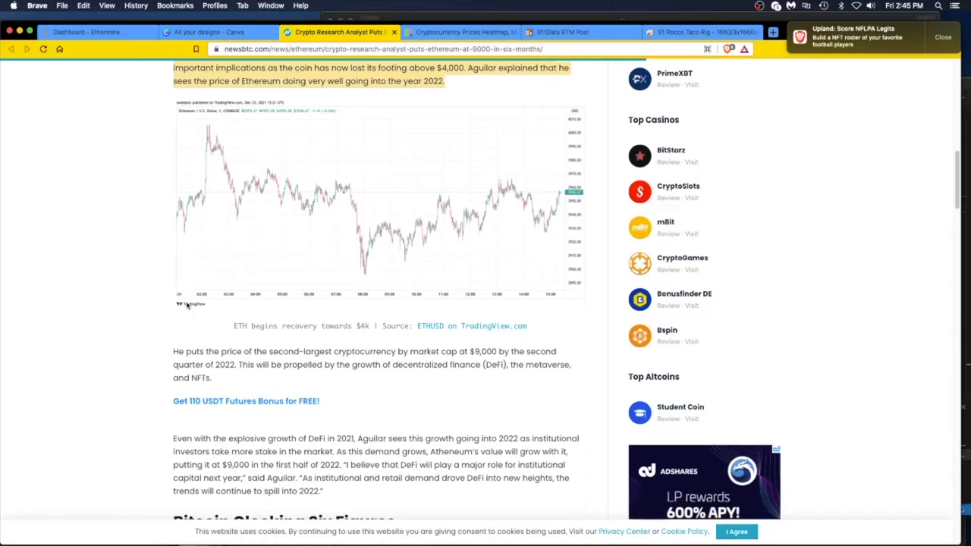
{"action": "scroll", "scroll_direction": "down", "scroll_amount": 3}
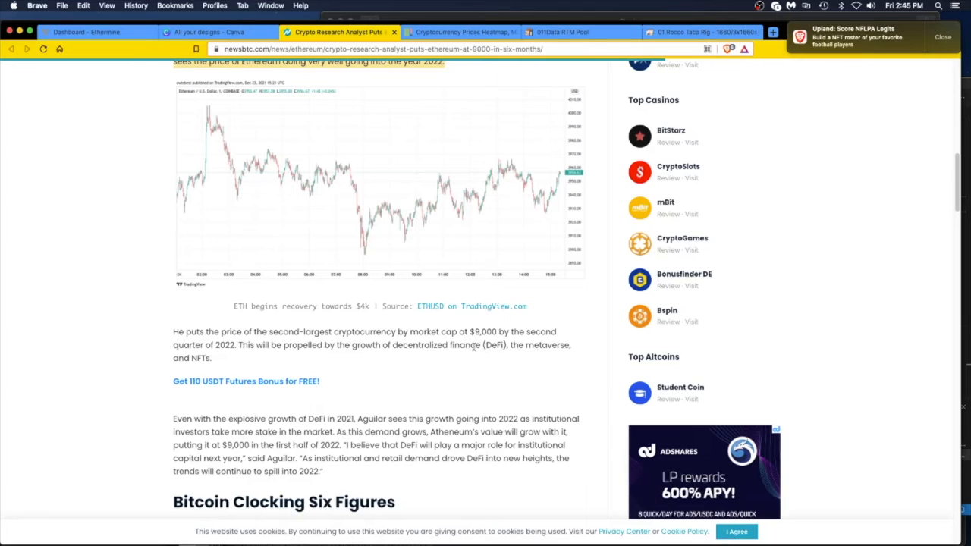
{"action": "scroll", "scroll_direction": "down", "scroll_amount": 3}
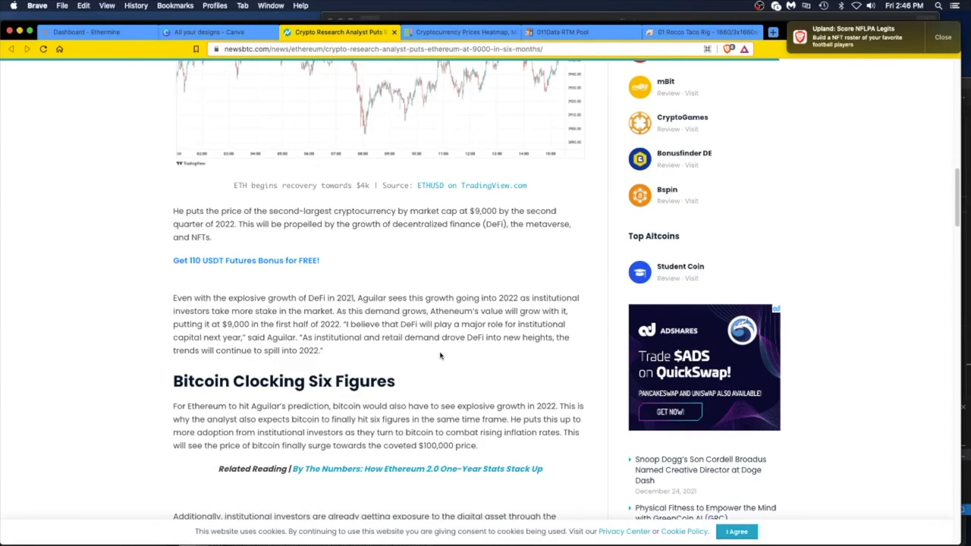
{"action": "mouse_move", "coordinate": [341, 362]}
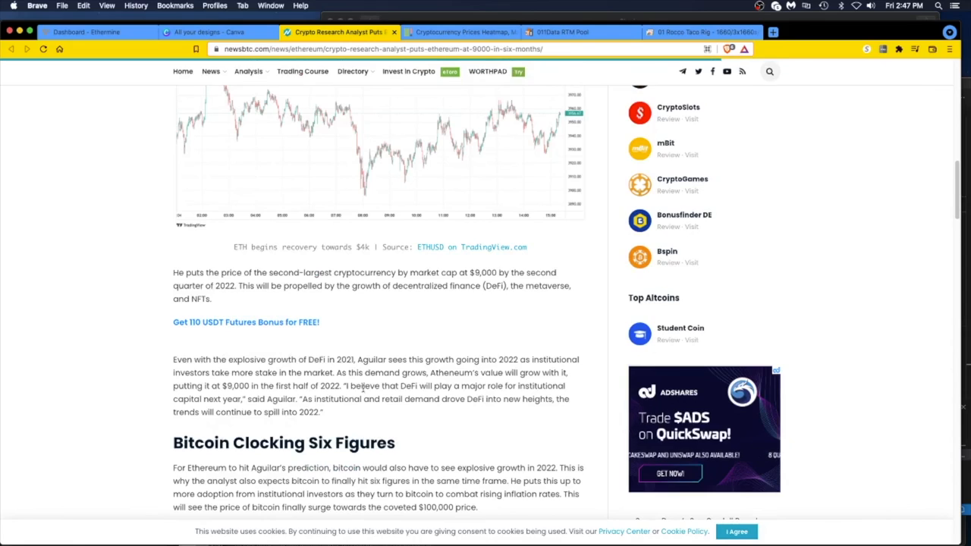
- Scroll to the opening paragraph and highlight 'Fundstrat, Armando Aguilar'
{"action": "scroll", "scroll_direction": "up", "scroll_amount": 3}
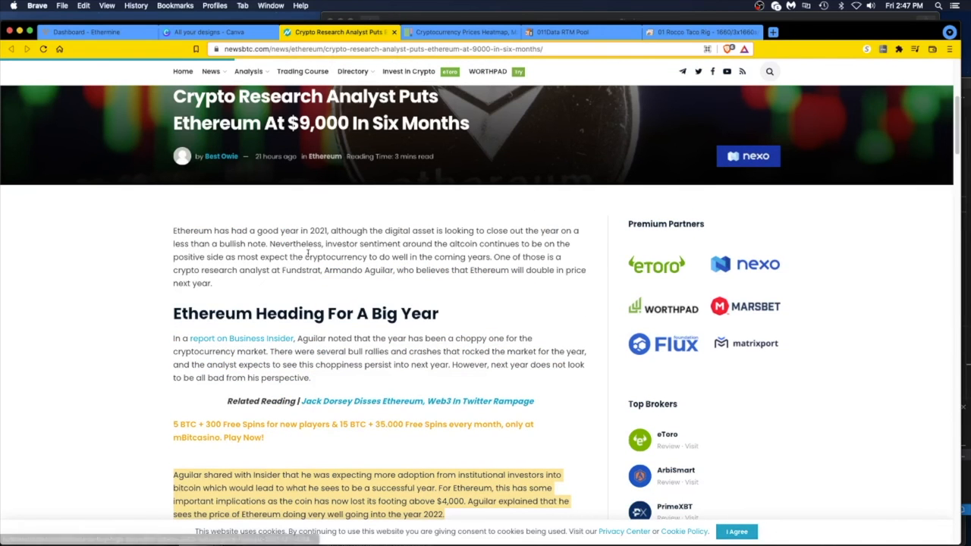
{"action": "mouse_move", "coordinate": [329, 277]}
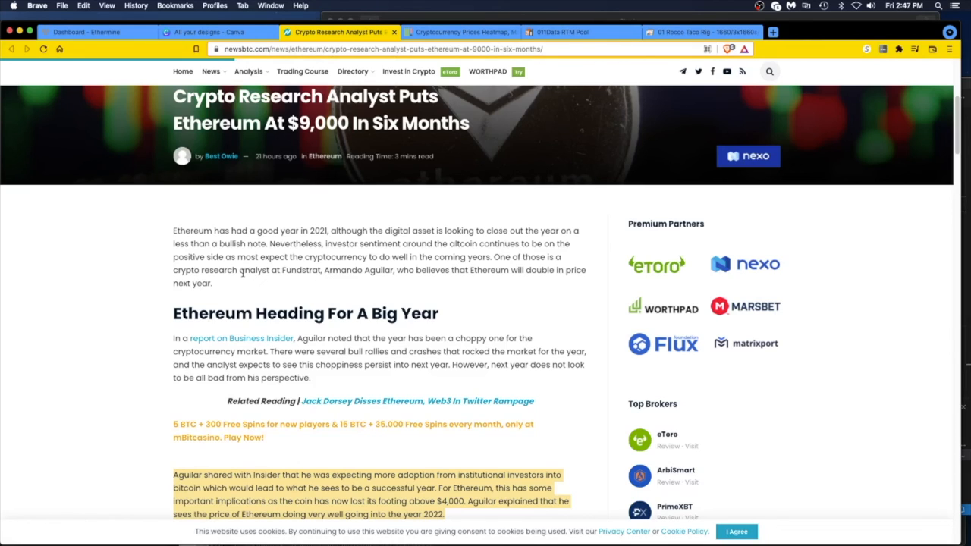
{"action": "mouse_move", "coordinate": [268, 275]}
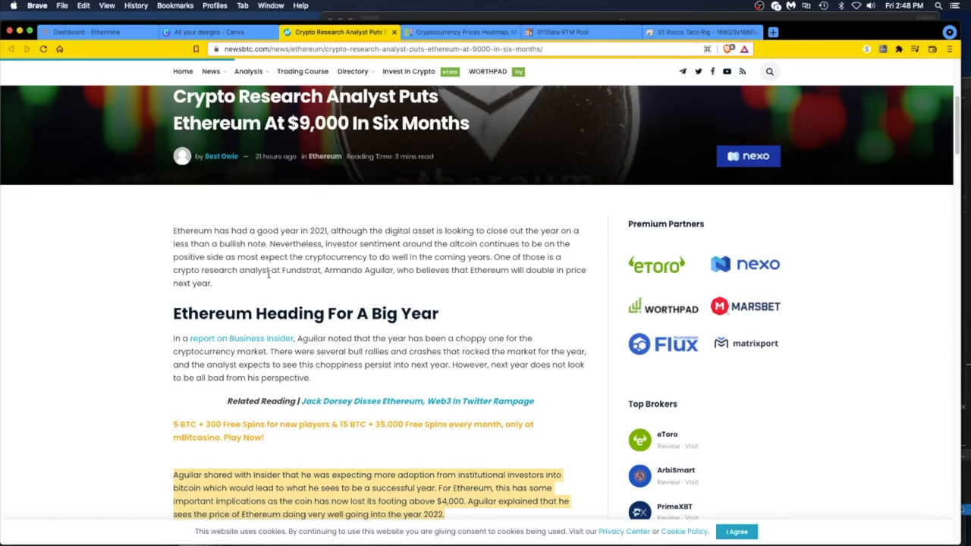
{"action": "mouse_move", "coordinate": [335, 273]}
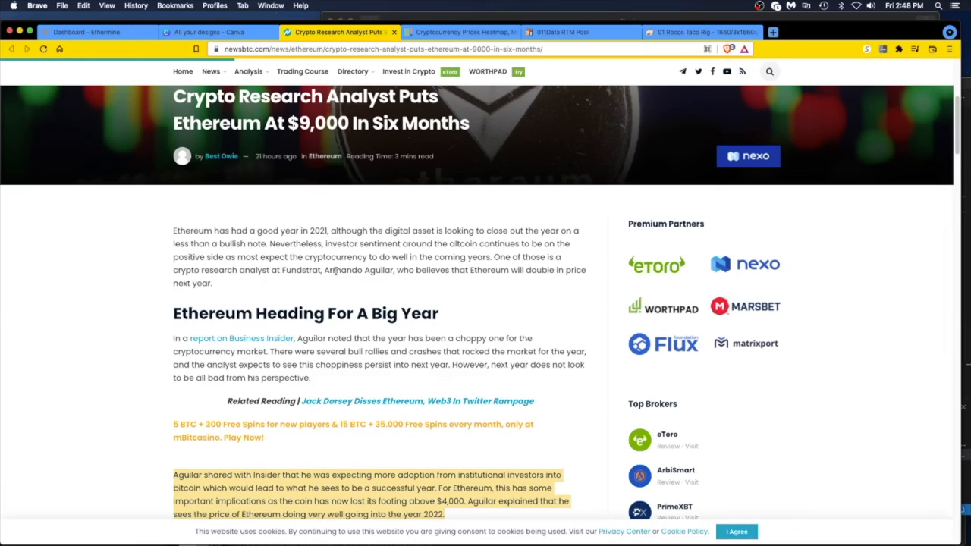
{"action": "scroll", "scroll_direction": "down", "scroll_amount": 3}
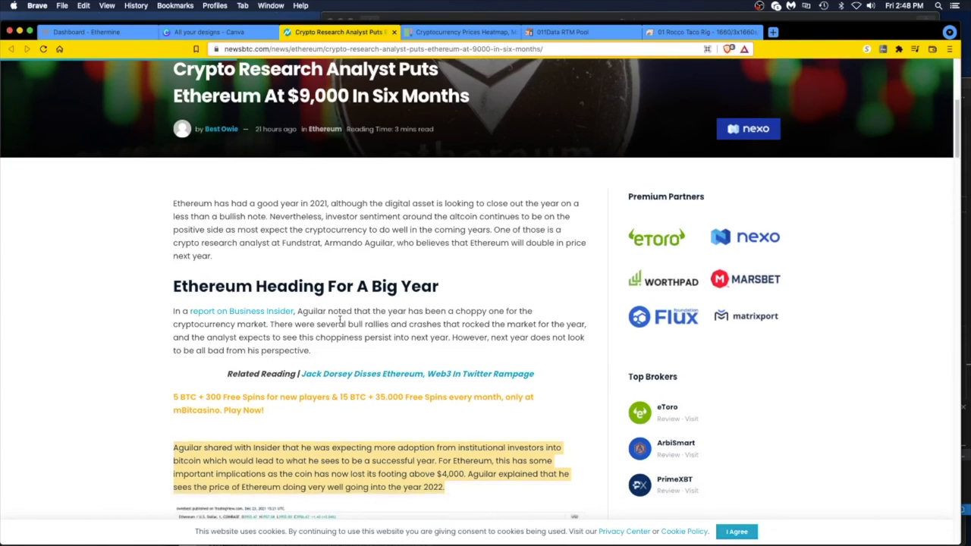
{"action": "scroll", "scroll_direction": "down", "scroll_amount": 3}
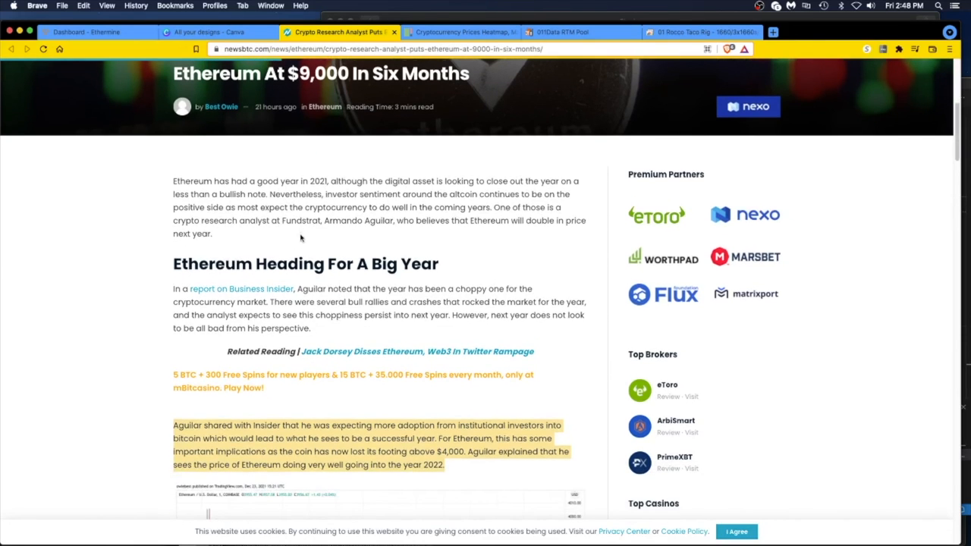
{"action": "scroll", "scroll_direction": "down", "scroll_amount": 3}
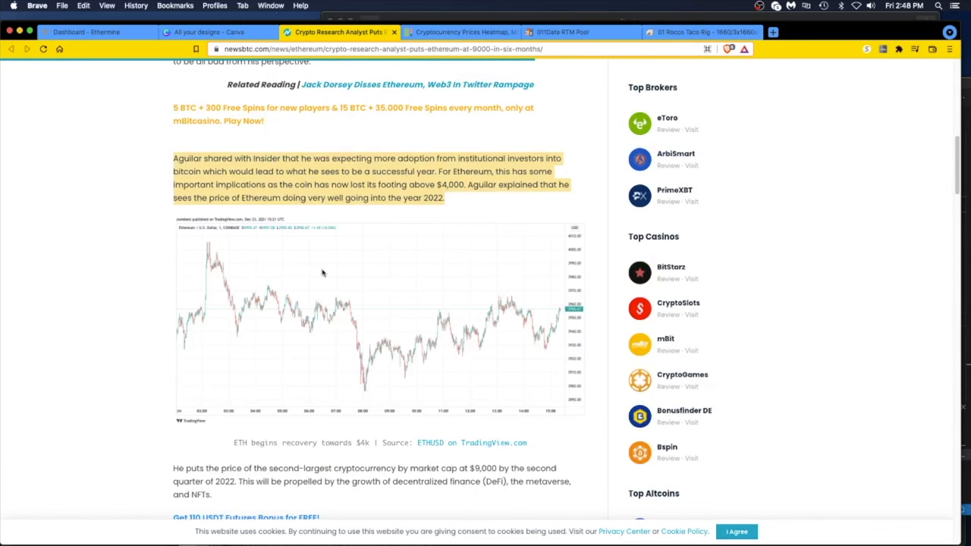
{"action": "scroll", "scroll_direction": "down", "scroll_amount": 3}
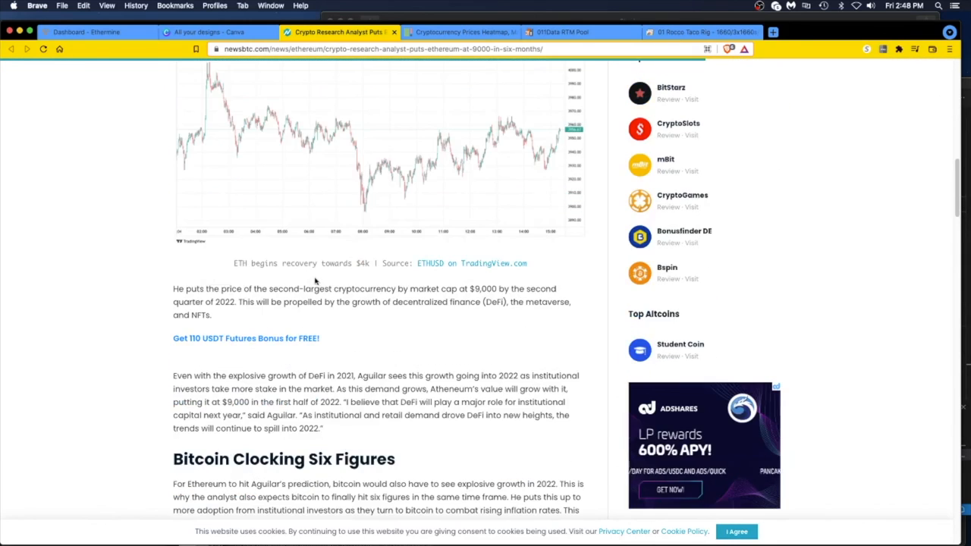
{"action": "scroll", "scroll_direction": "up", "scroll_amount": 3}
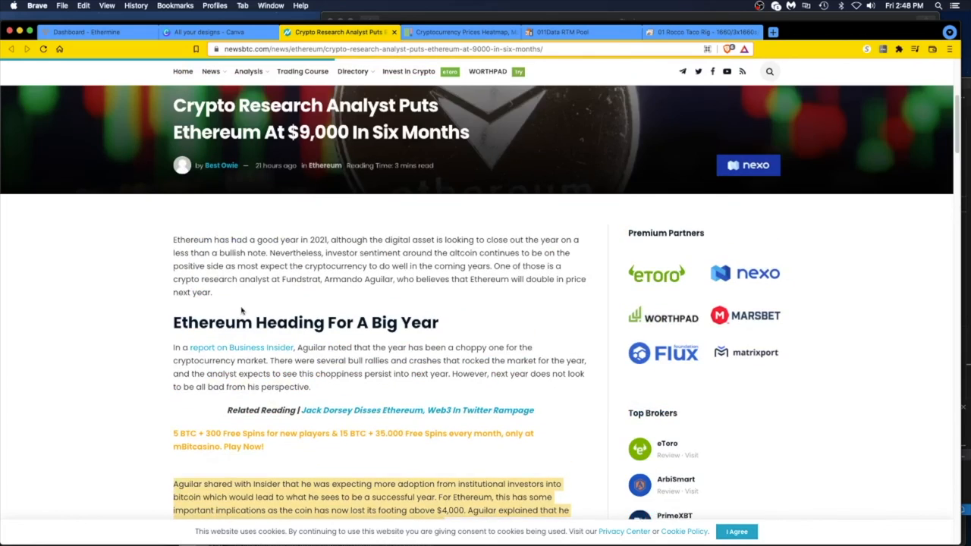
{"action": "scroll", "scroll_direction": "down", "scroll_amount": 3}
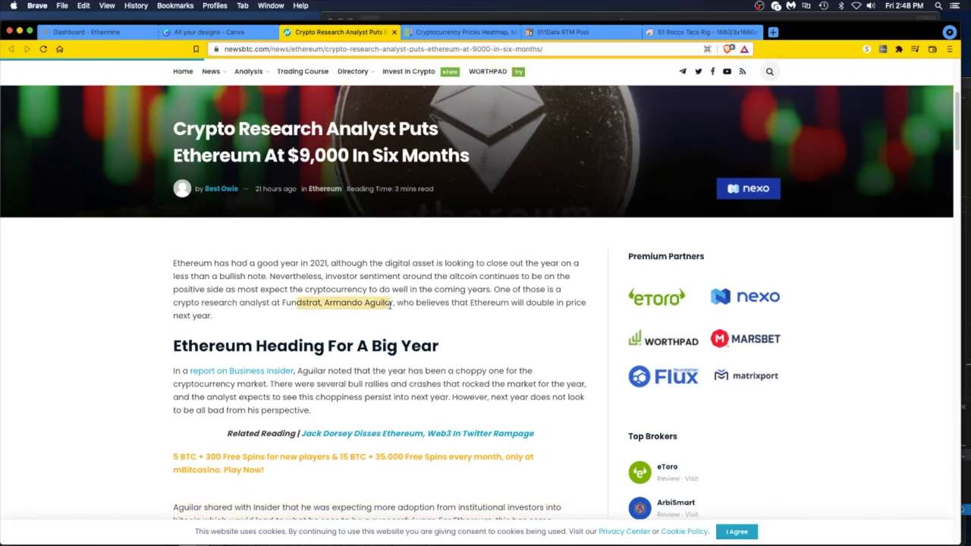
{"action": "double_click", "coordinate": [353, 302]}
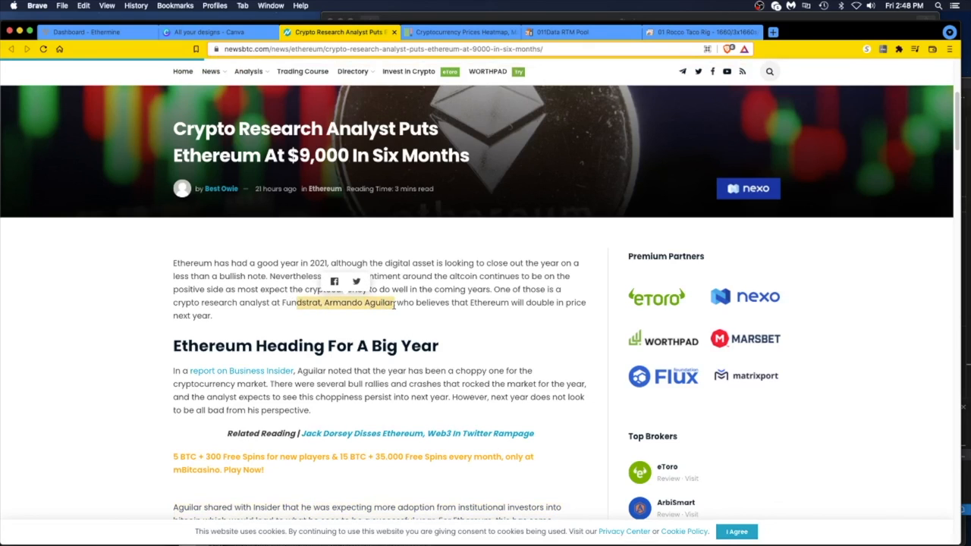